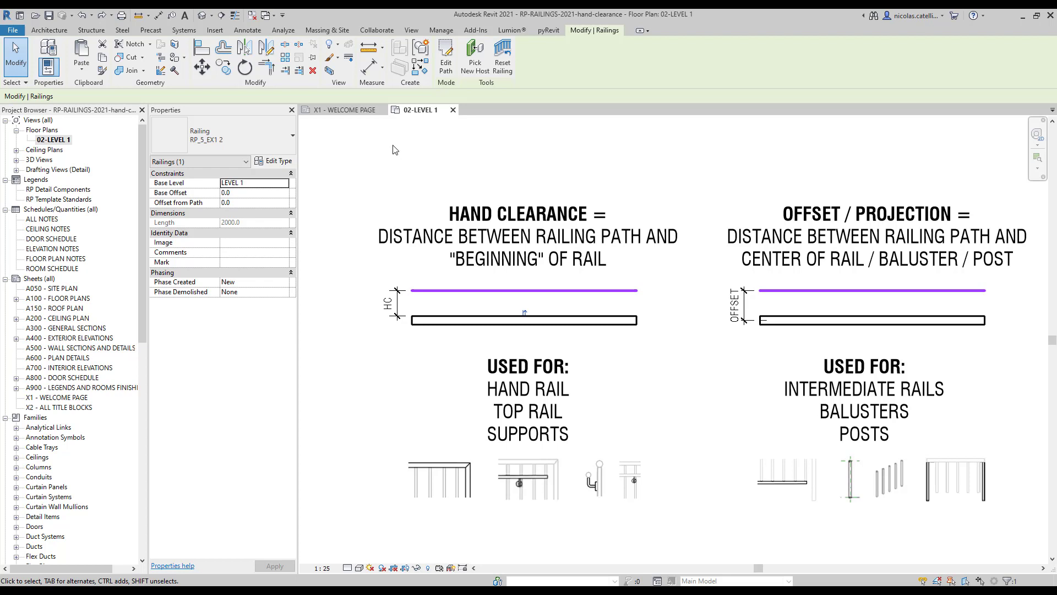
mouse_move(332, 149)
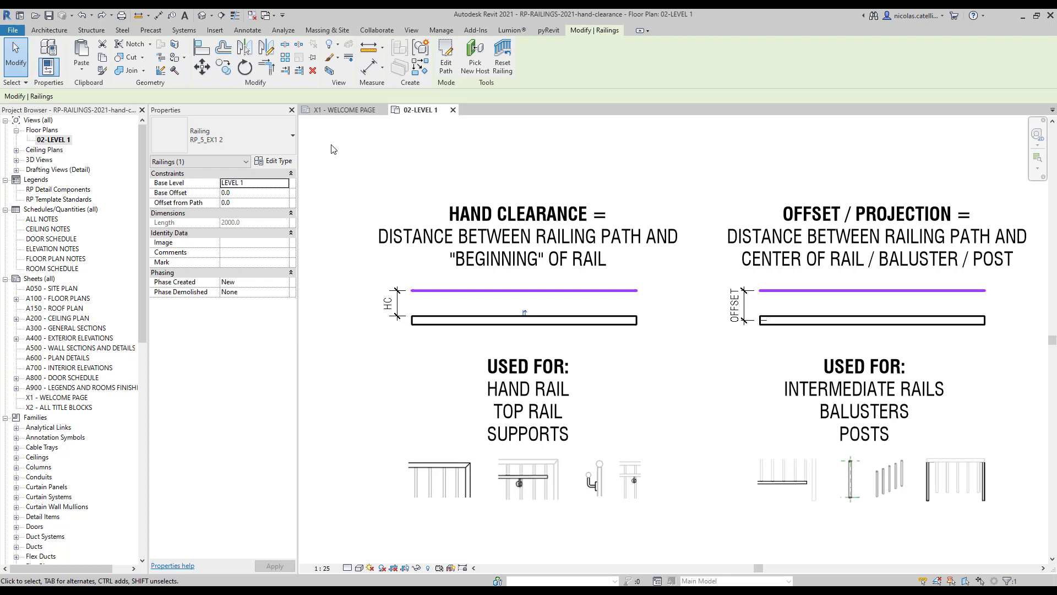
mouse_move(283, 162)
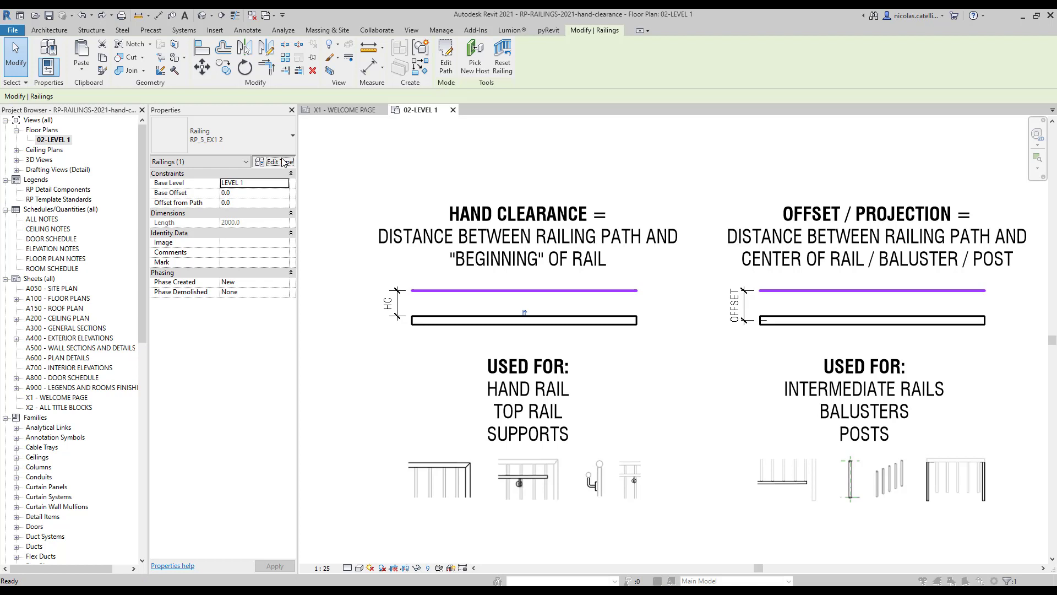
Show the empty non-continuous rail structure list for railing type RP_5_EX1 2
left_click(277, 161)
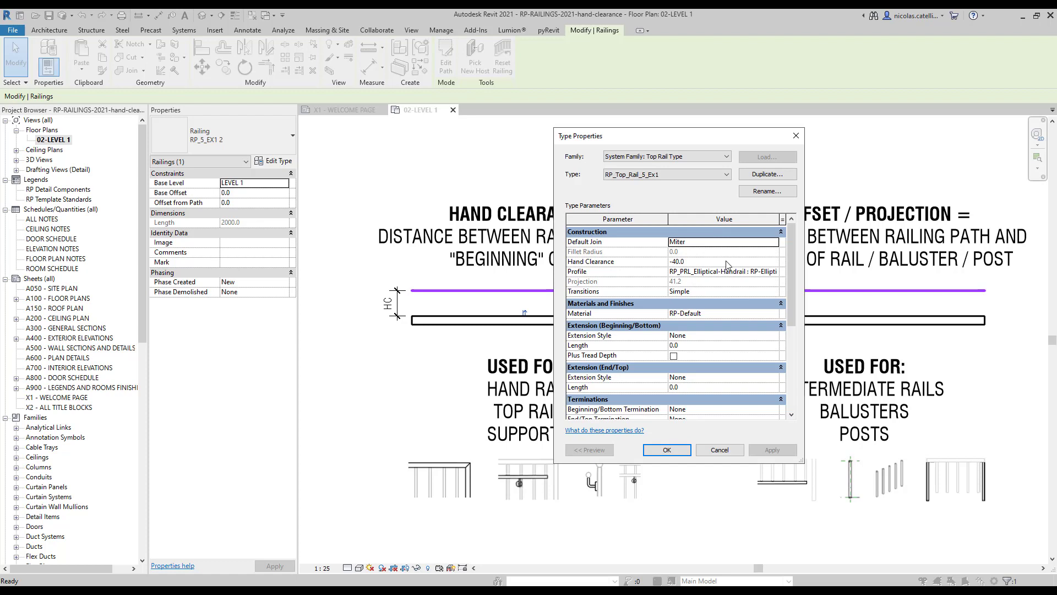
mouse_move(718, 274)
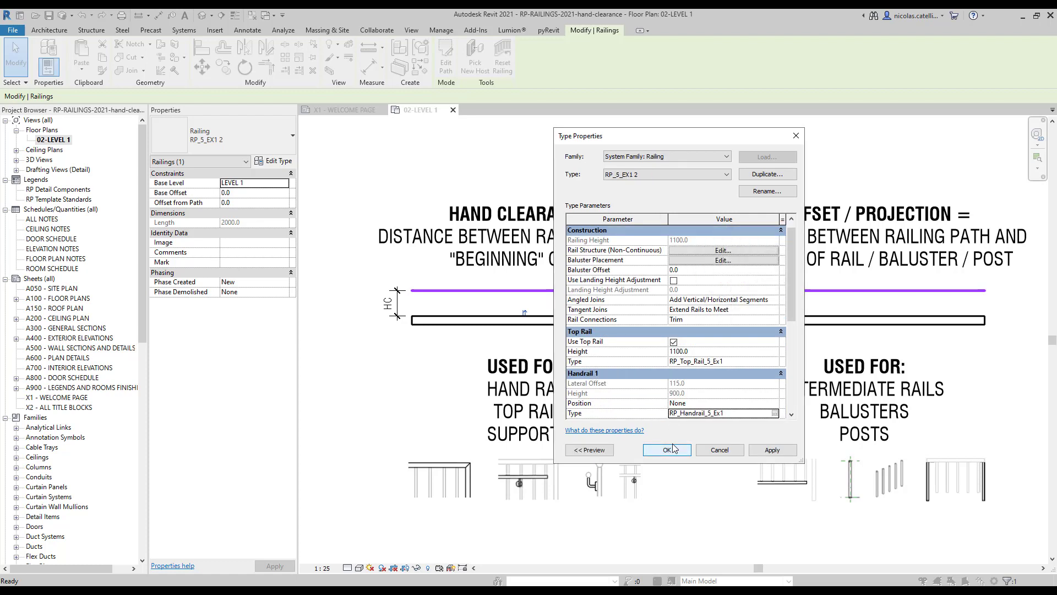
left_click(722, 250)
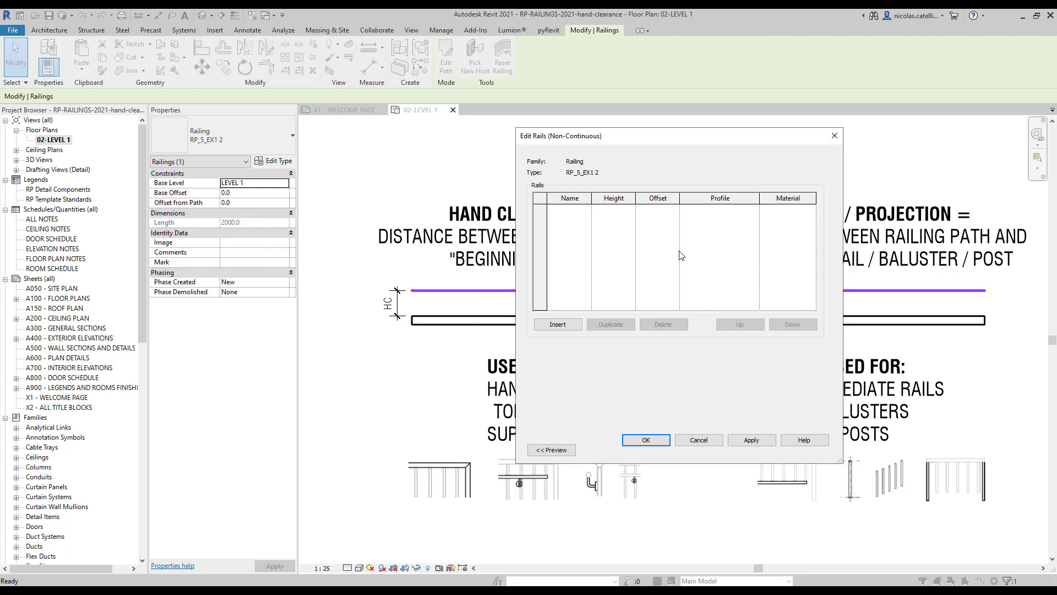
Add a rail, review baluster placement, and close the RP_5_EX1 2 type settings
left_click(558, 324)
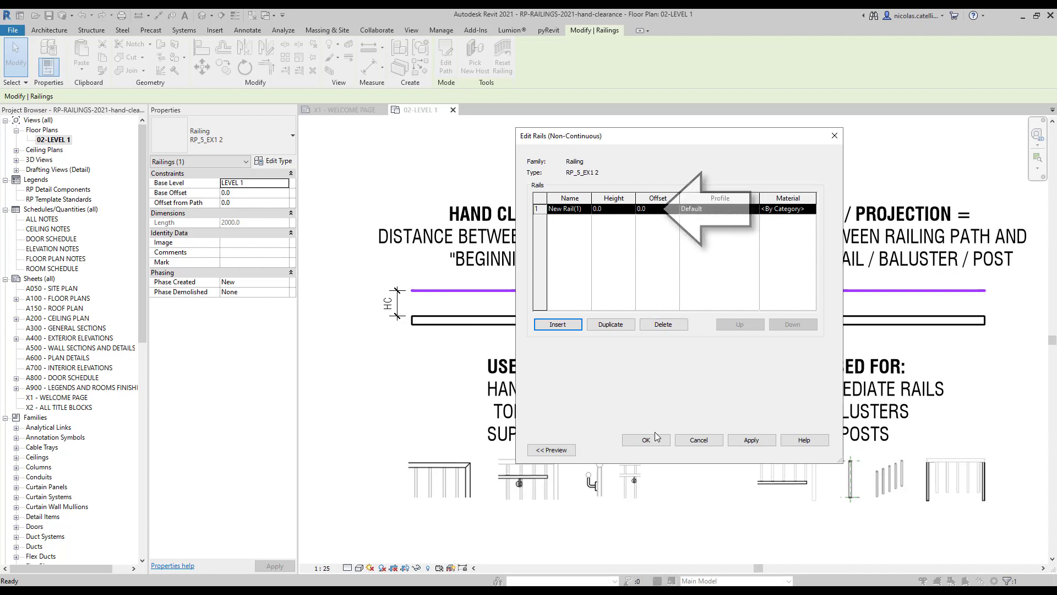
left_click(645, 439)
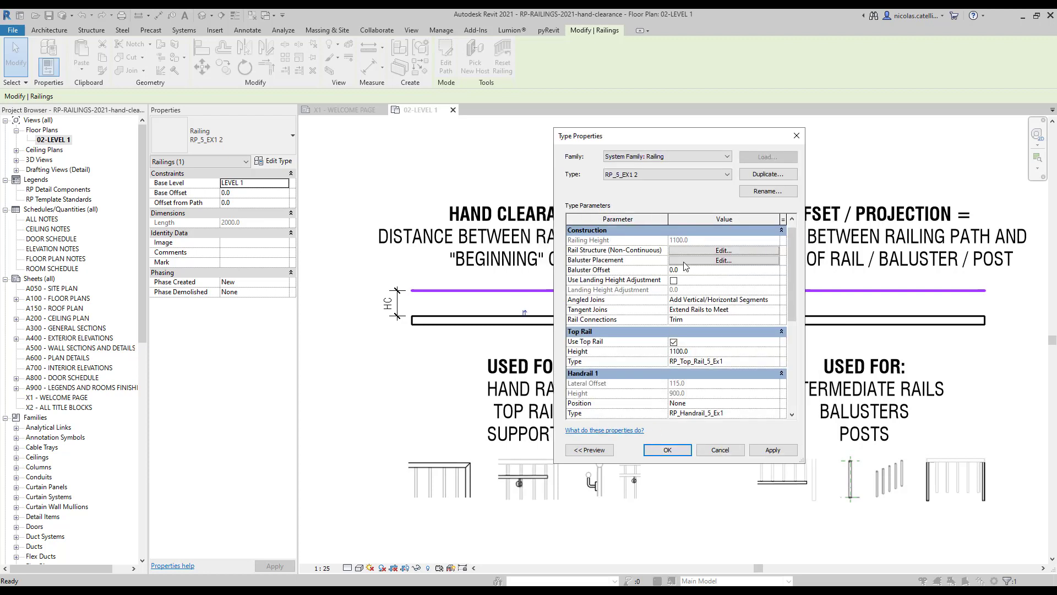
left_click(723, 263)
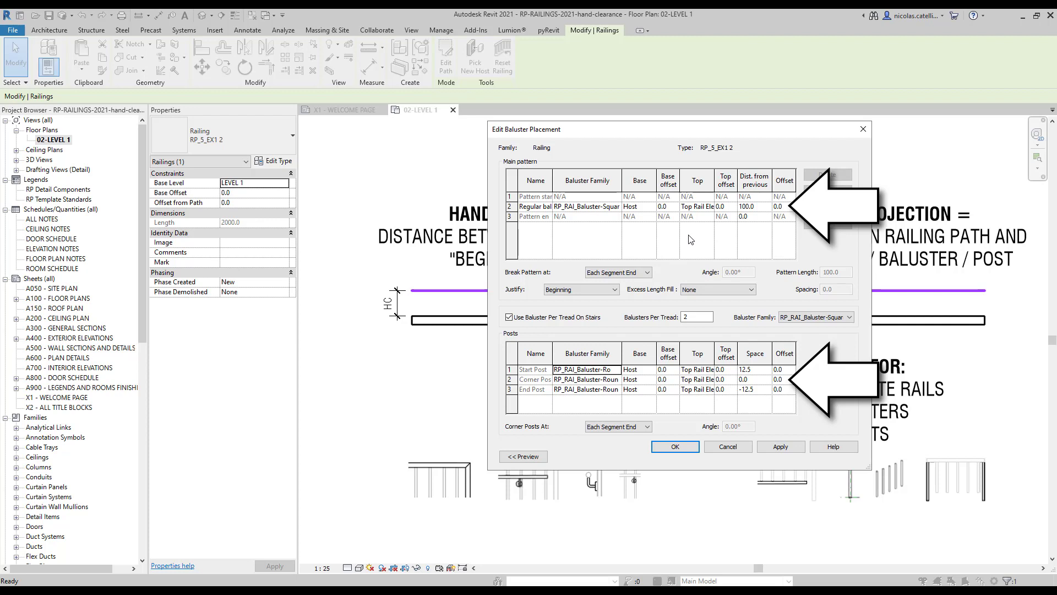
left_click(674, 446)
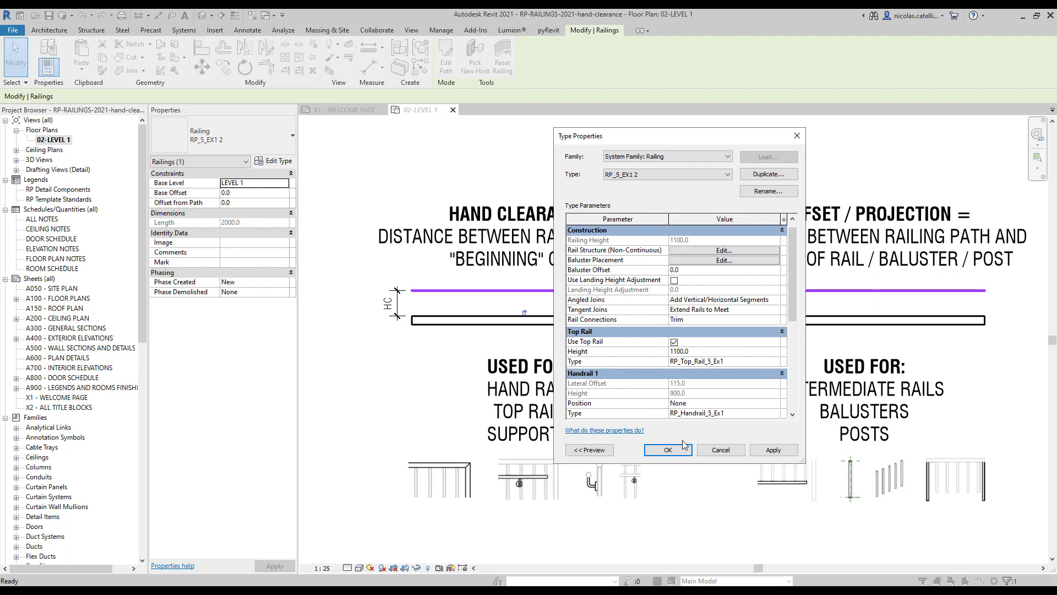
left_click(668, 449)
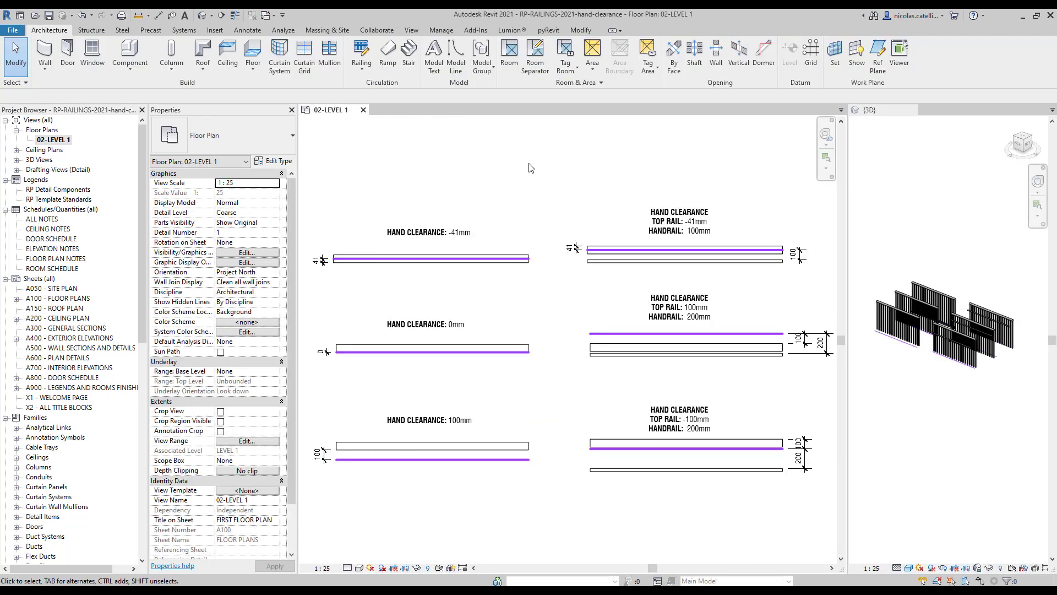
left_click(429, 231)
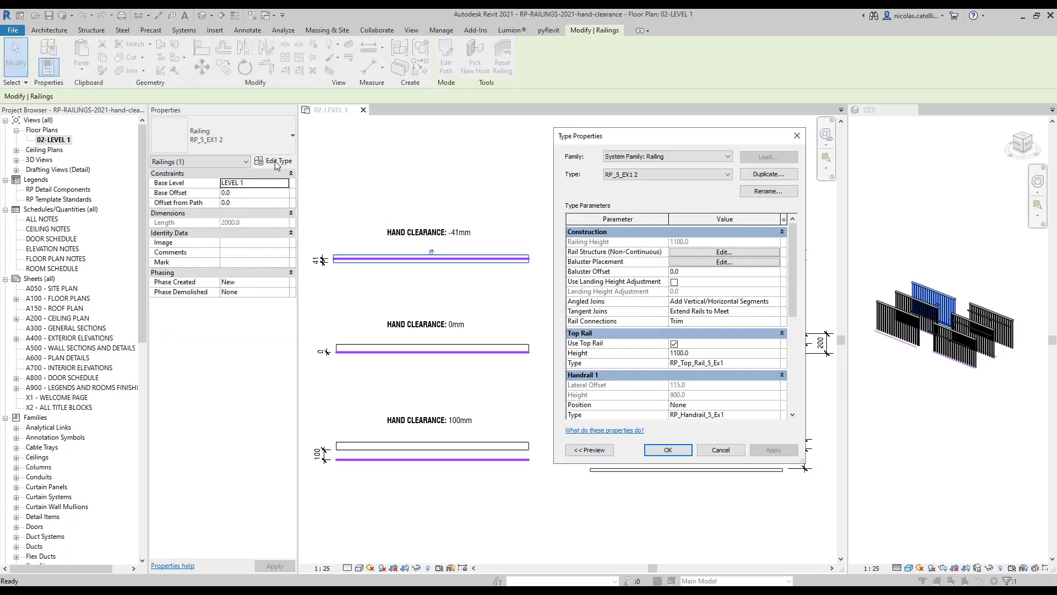
left_click(723, 363)
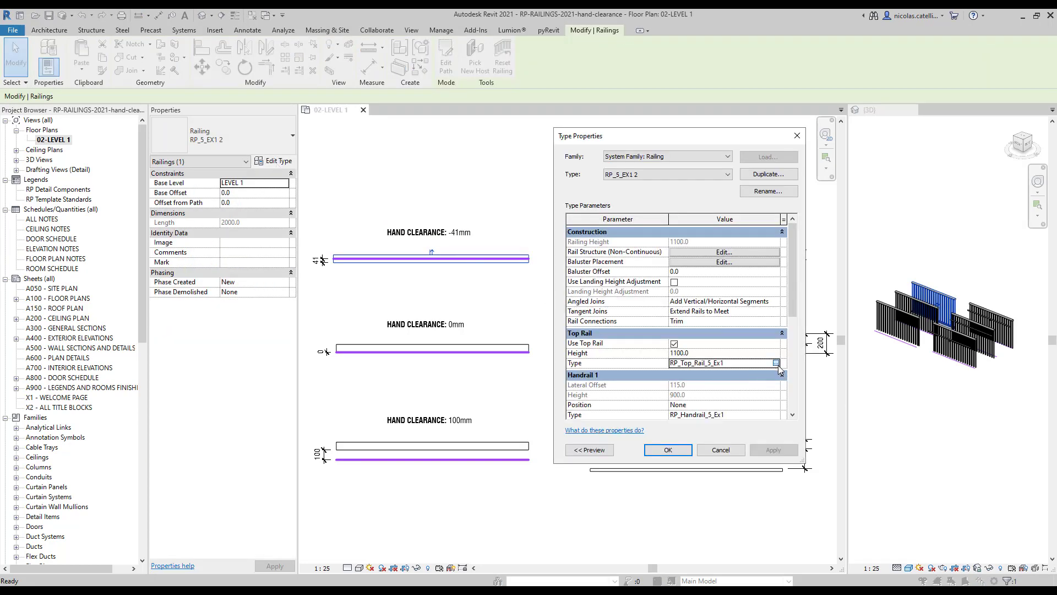
left_click(775, 362)
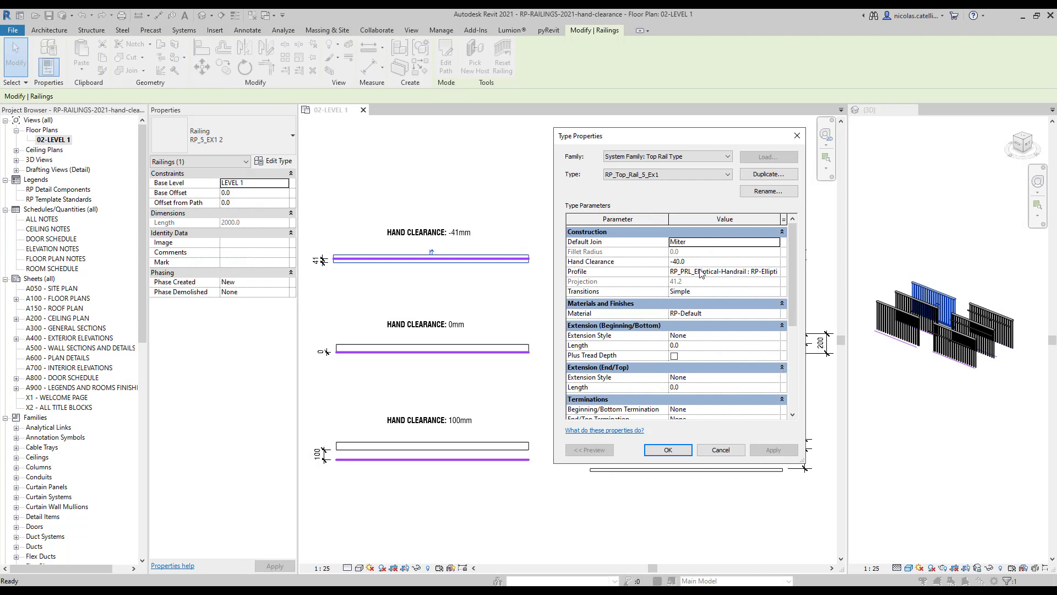
mouse_move(775, 271)
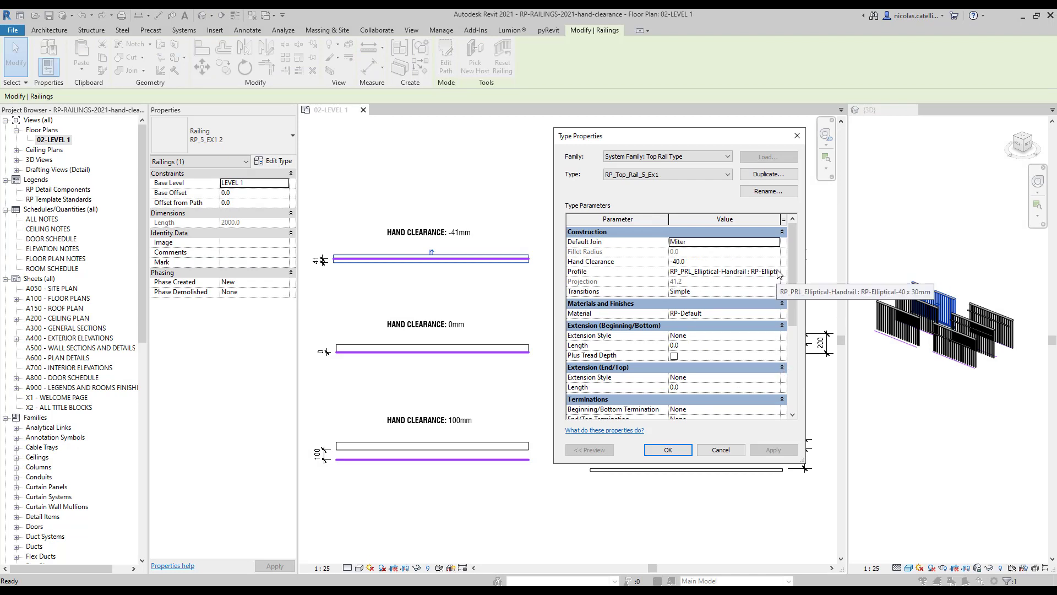
left_click(774, 271)
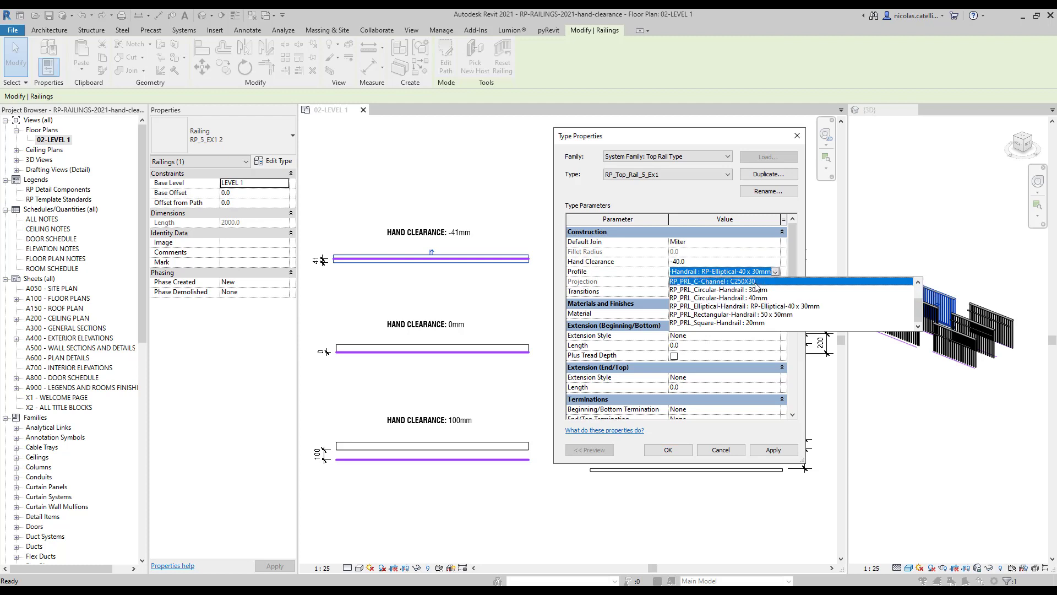
left_click(709, 281)
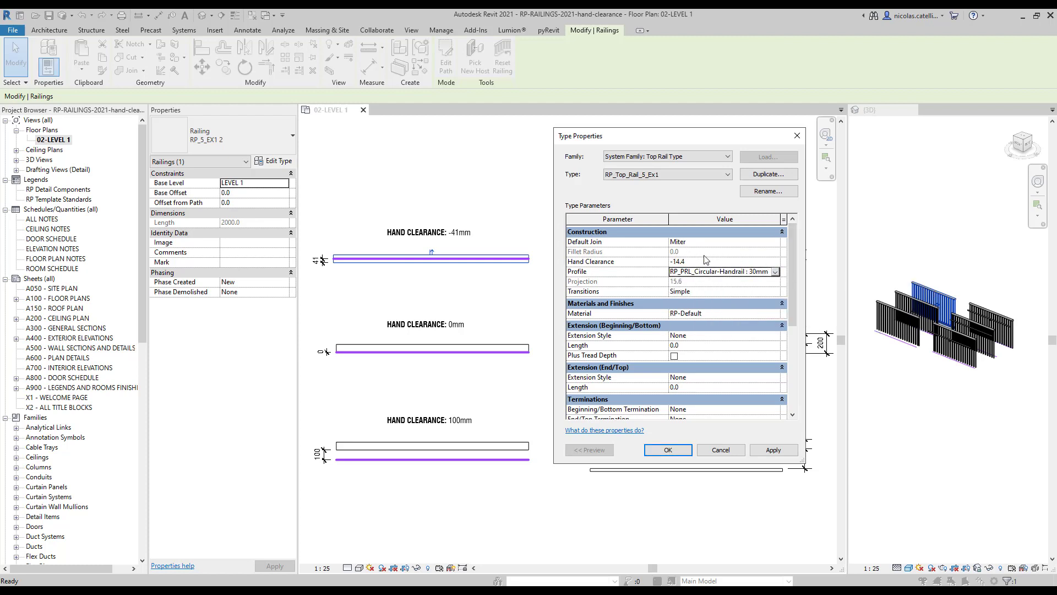
mouse_move(756, 418)
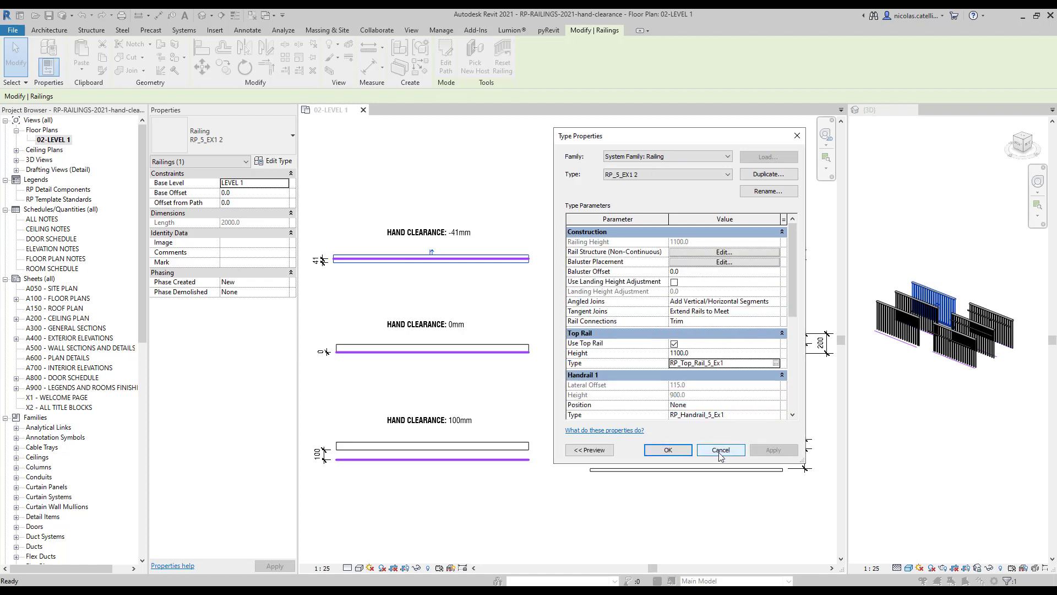
left_click(720, 450)
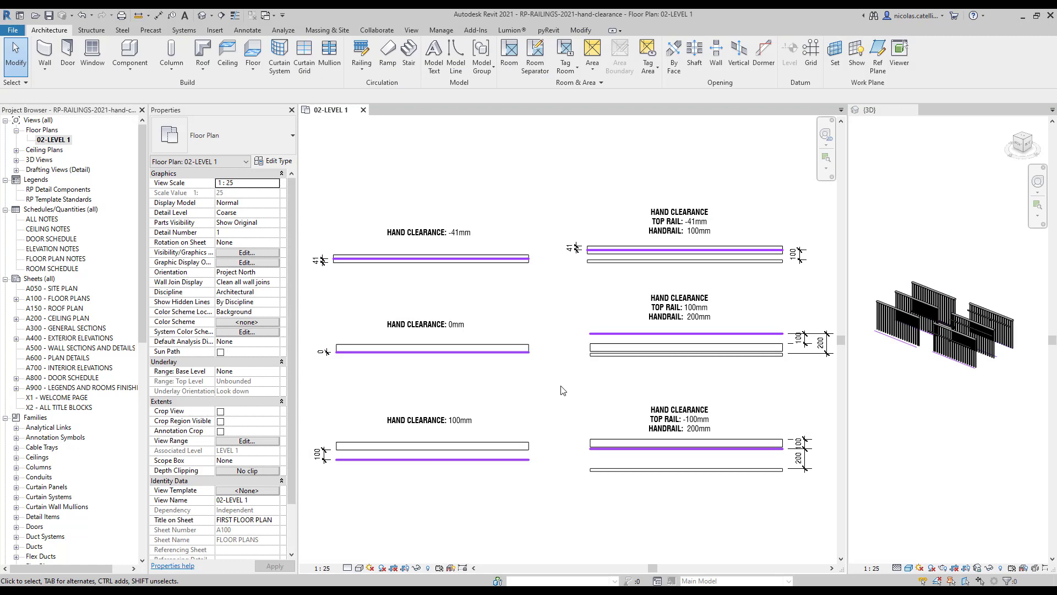
Select the top-rail-and-handrail example and view its RP_5_EX1 5 type settings
left_click(684, 349)
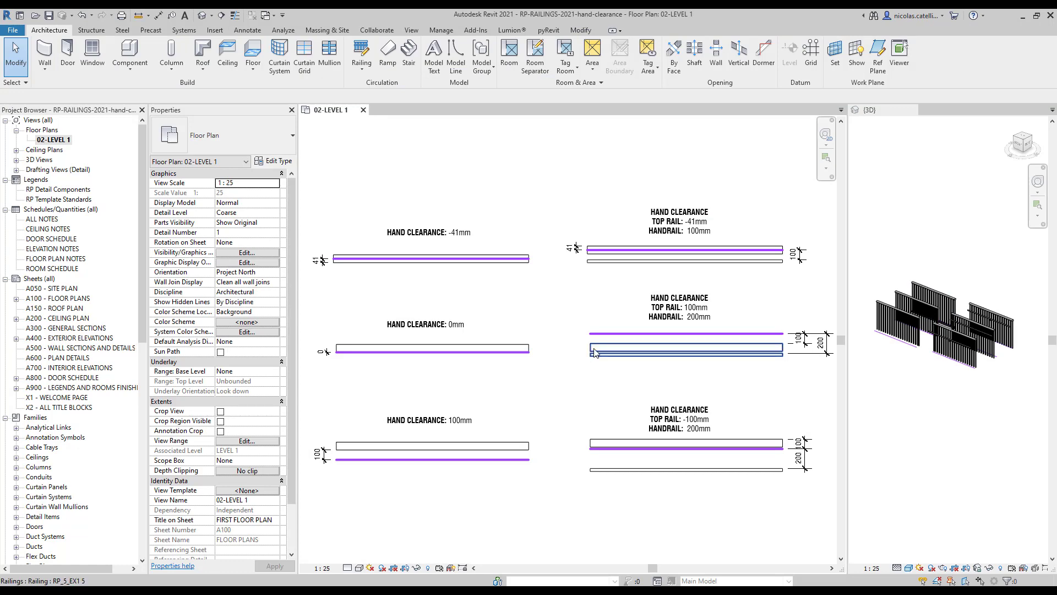
left_click(683, 349)
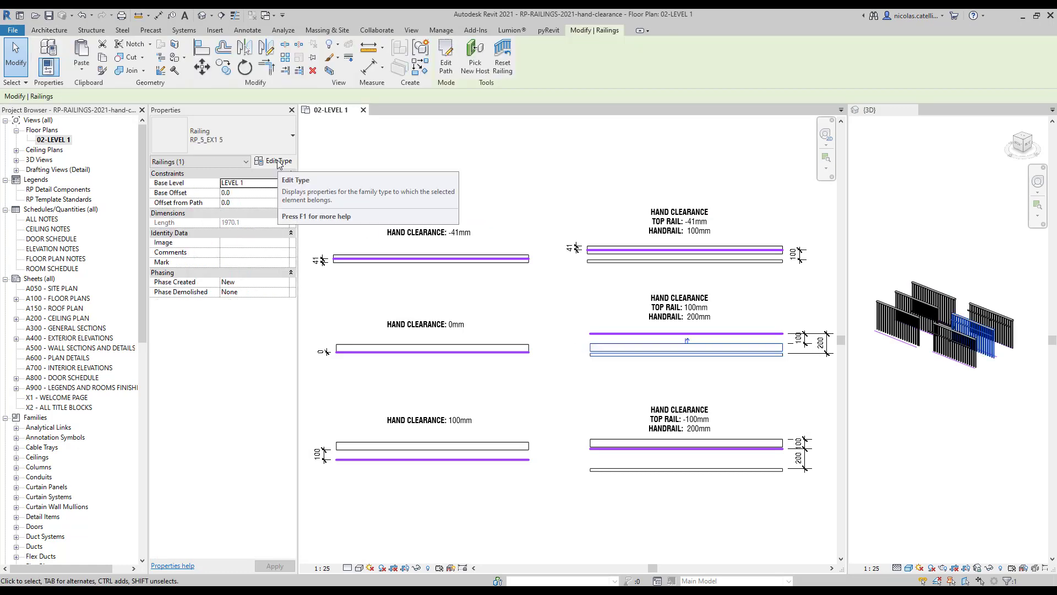
left_click(277, 160)
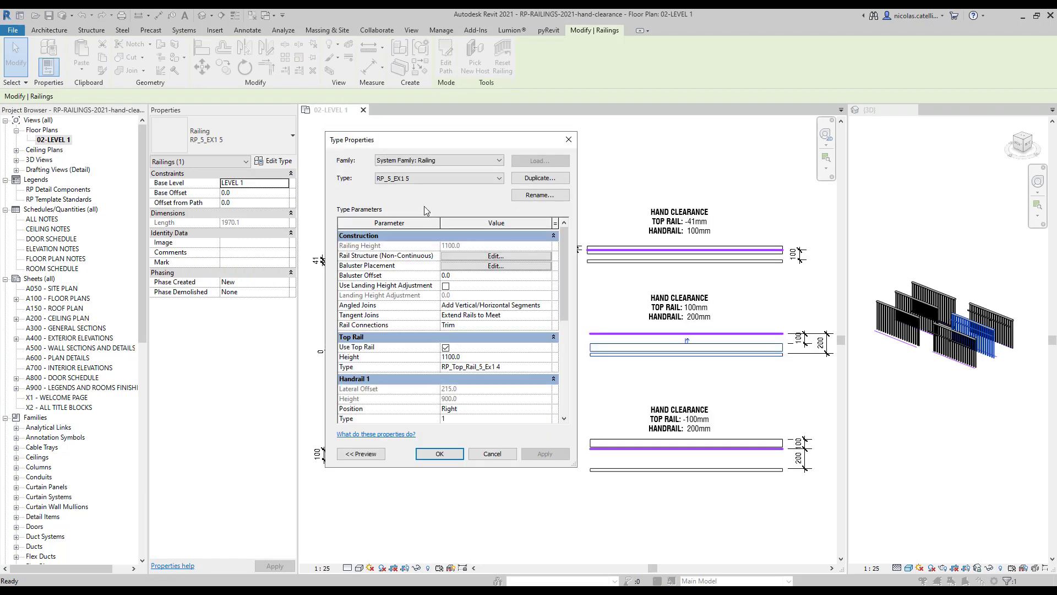
mouse_move(549, 414)
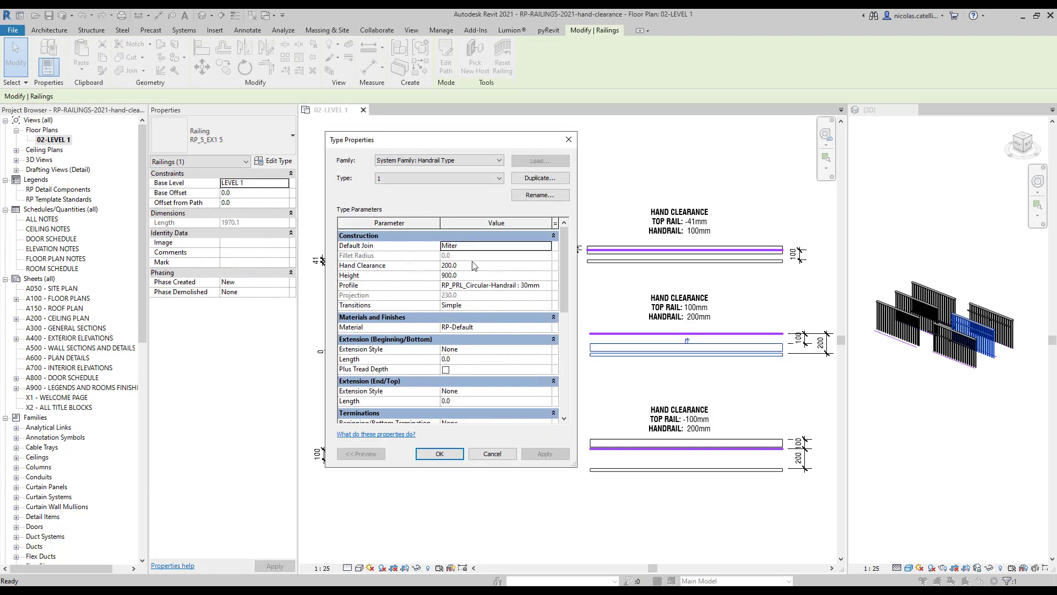
mouse_move(439, 453)
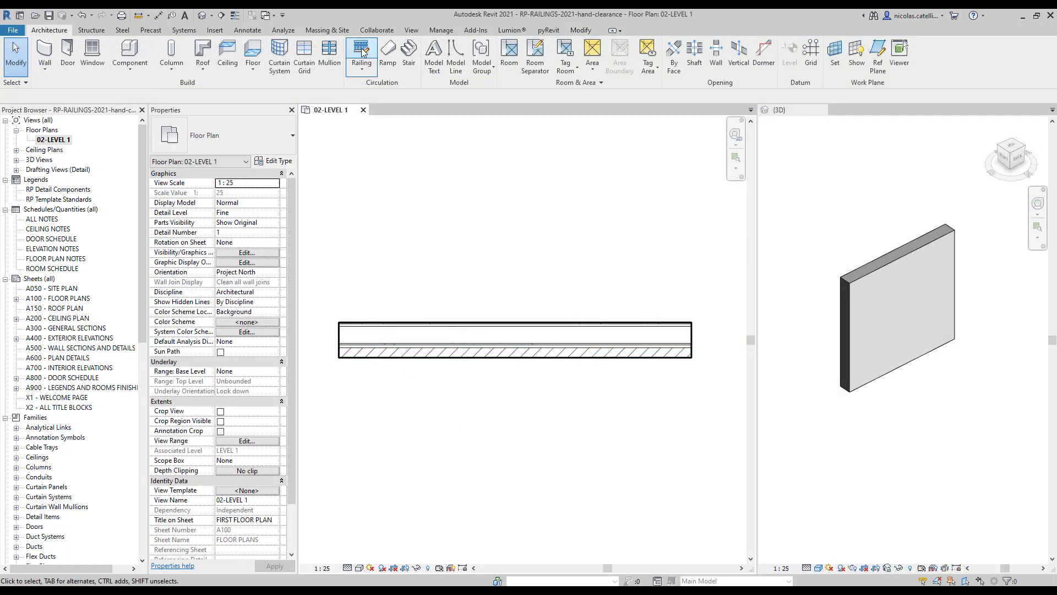
Sketch a 3140-long handrail-only railing path along the wall and finish it
left_click(362, 55)
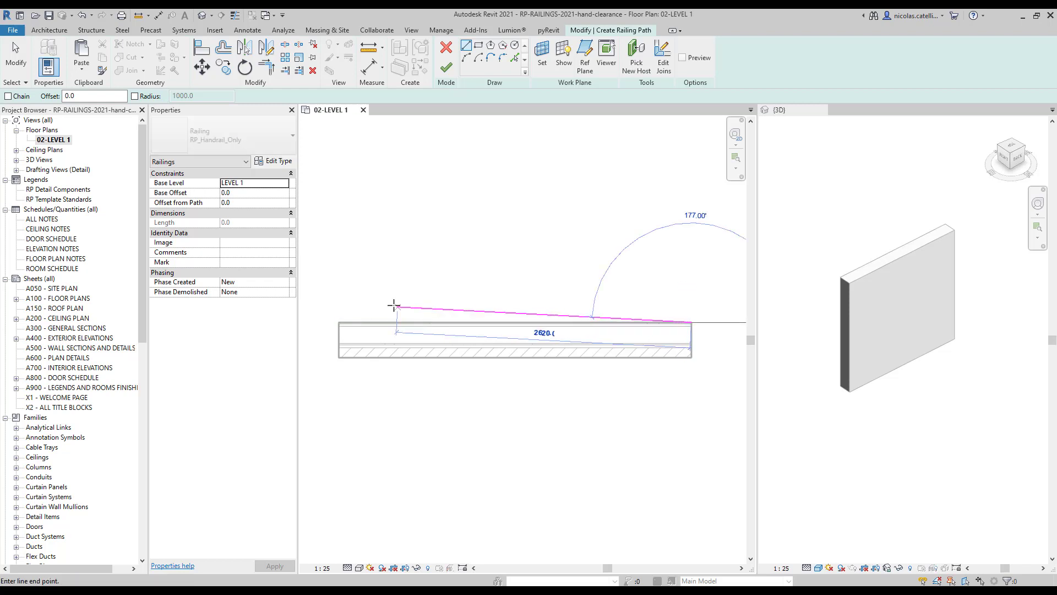
left_click(445, 68)
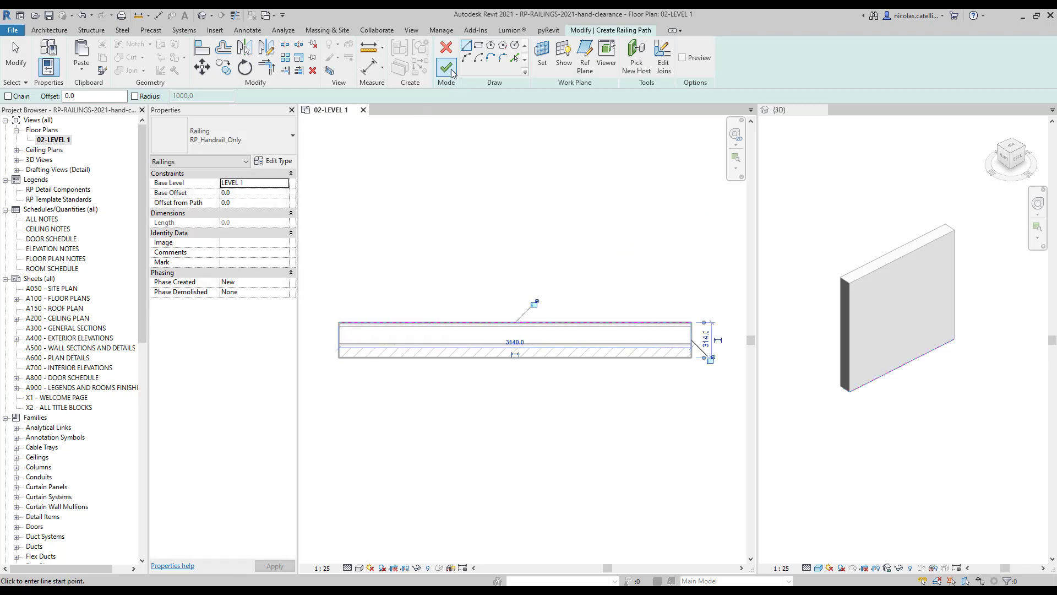
left_click(445, 66)
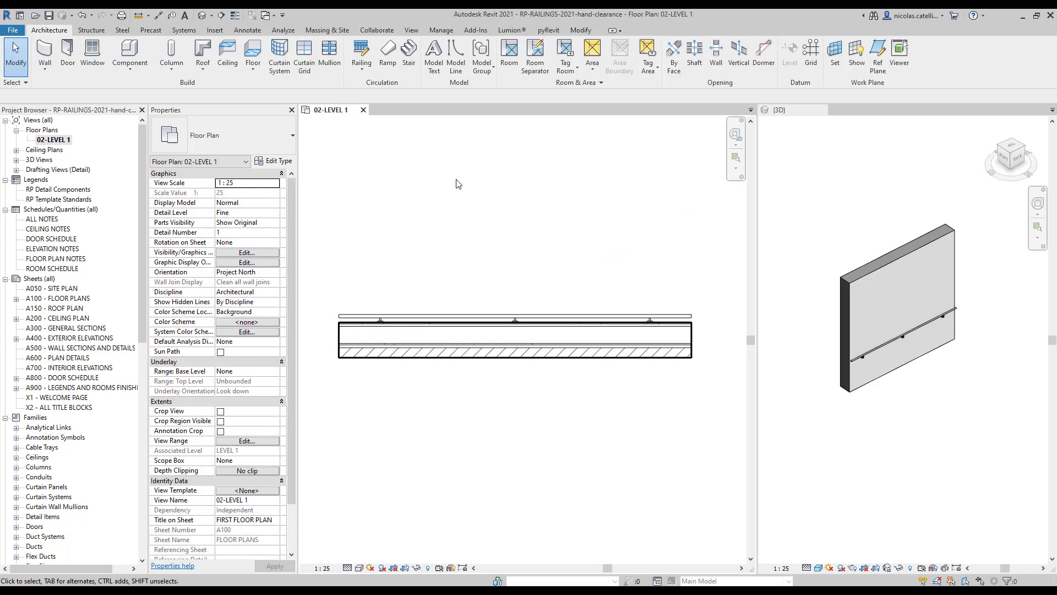
Select the new railing and view its handrail type, showing hand clearance 40
left_click(514, 318)
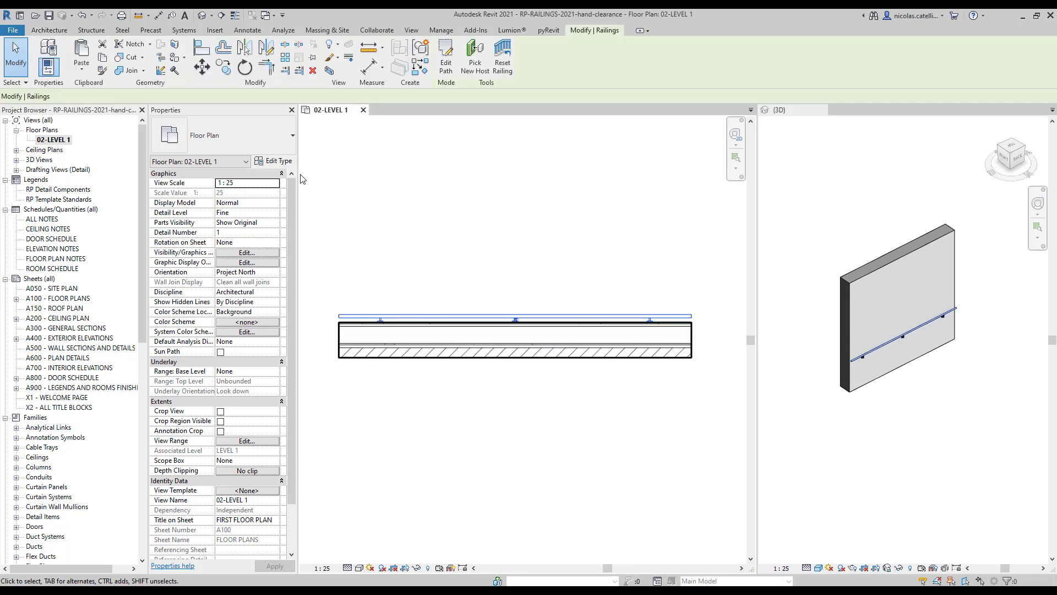
left_click(274, 160)
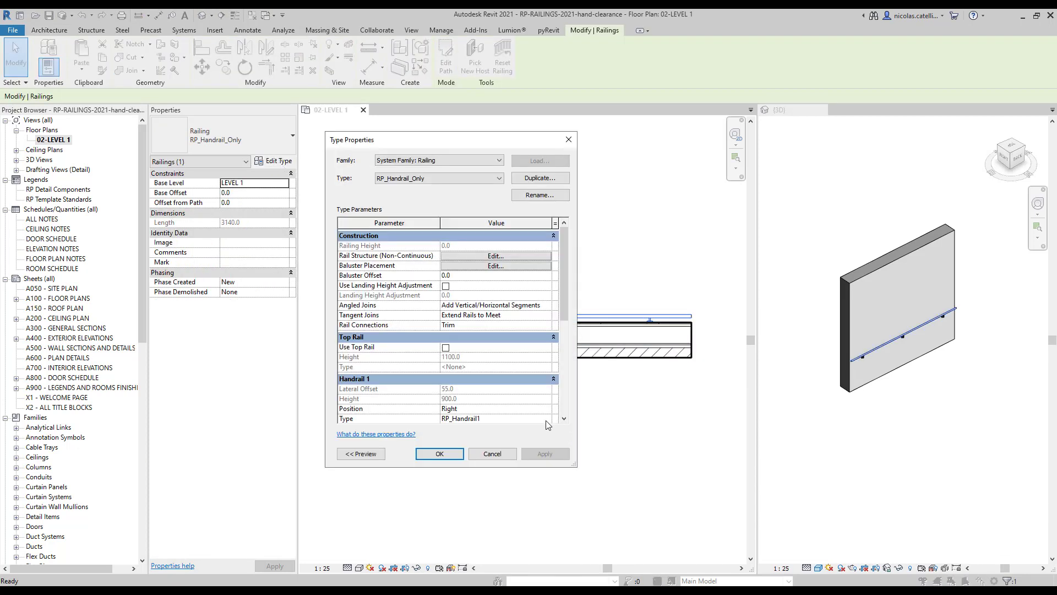
left_click(460, 417)
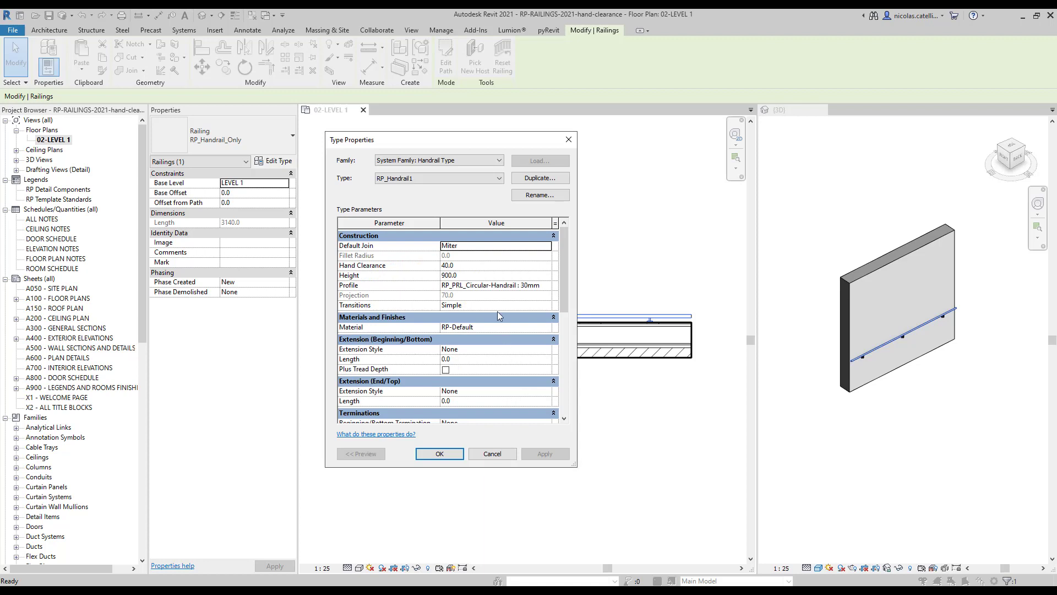